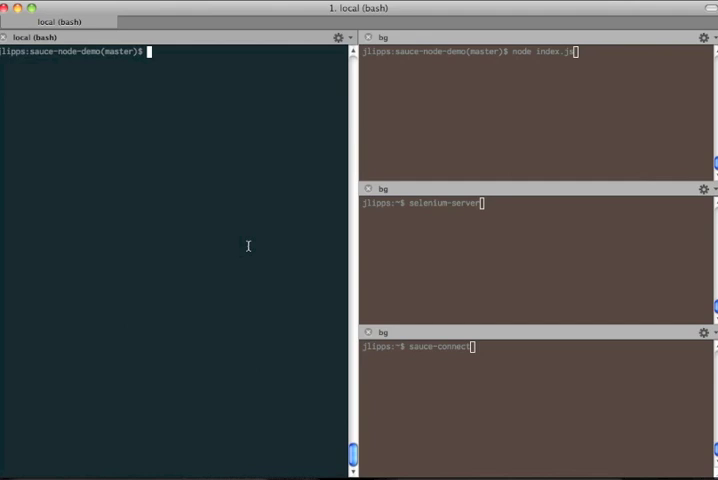
mouse_move(255, 222)
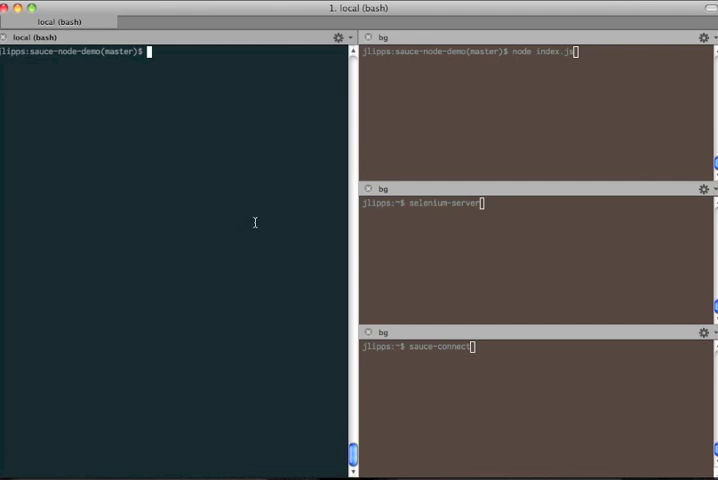
Review index.js and post.js, scrolling through the fake data store and Post object code.
text(ls)
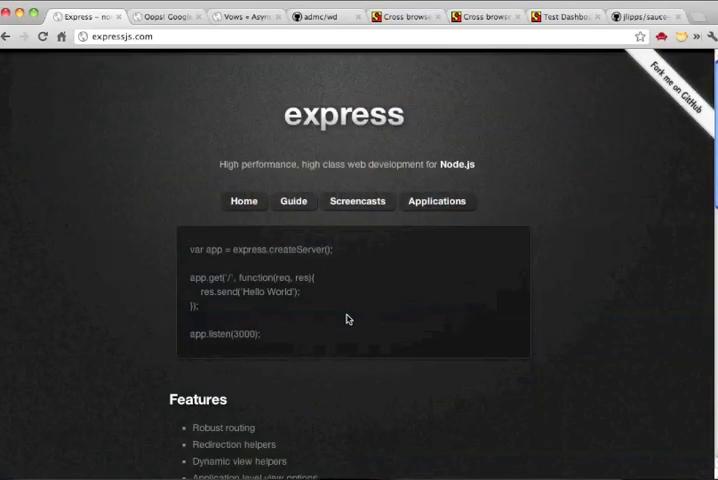
scroll(down, 3)
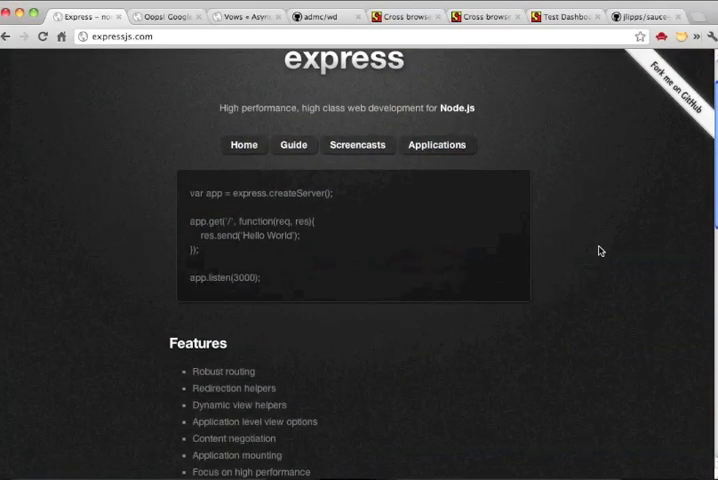
scroll(down, 3)
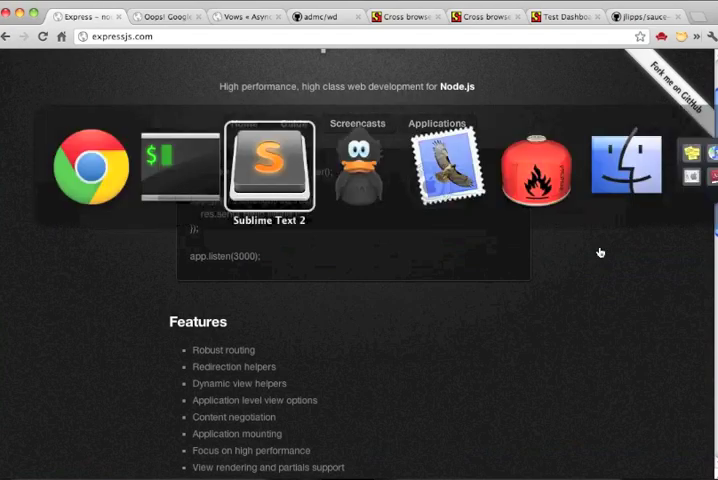
click(270, 165)
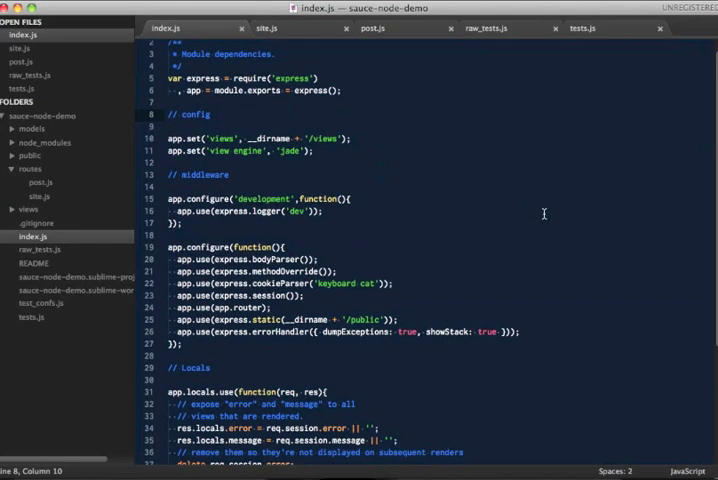
scroll(down, 3)
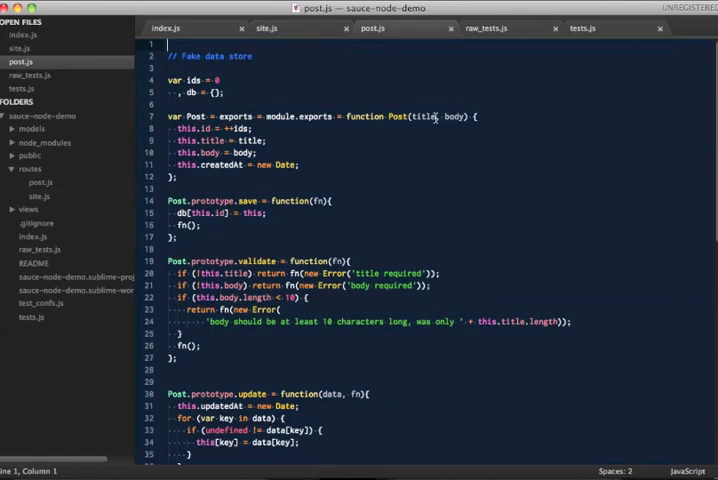
scroll(down, 3)
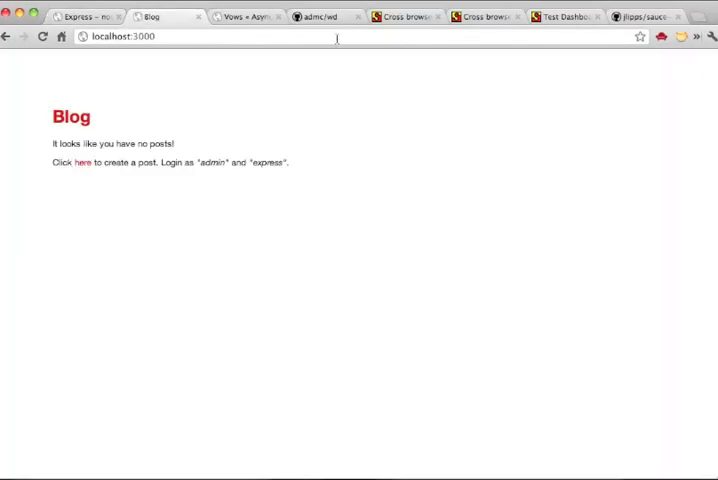
Submit a new post titled 'this is a new post' with body 'This is a really swe…'.
click(78, 162)
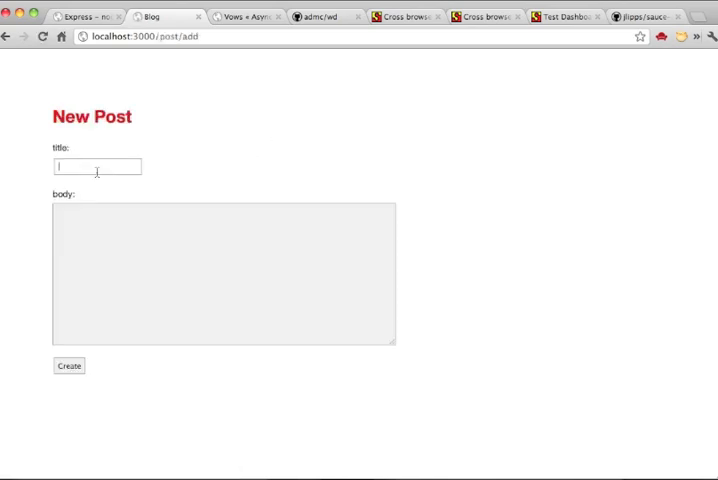
text(this is a new post)
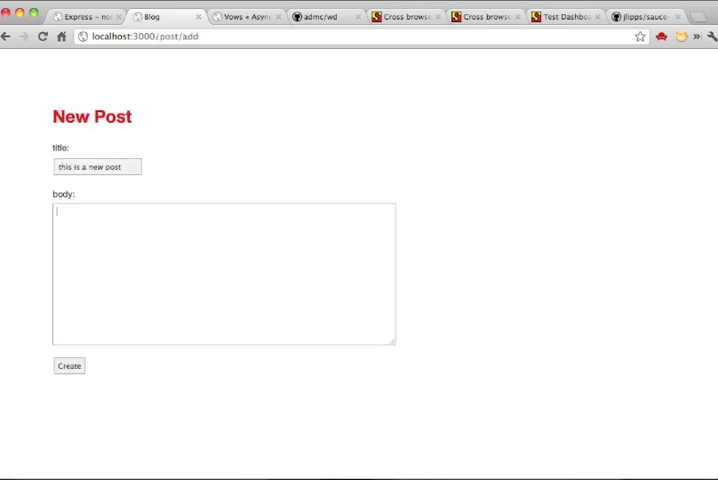
text(This is a really sweet awesome post.)
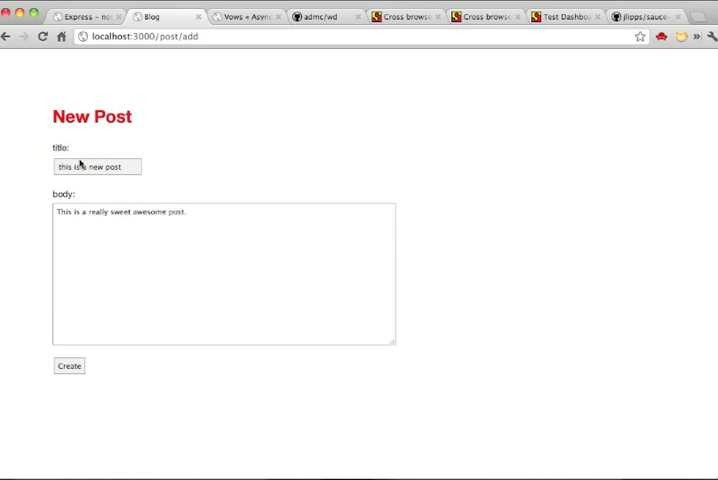
click(68, 365)
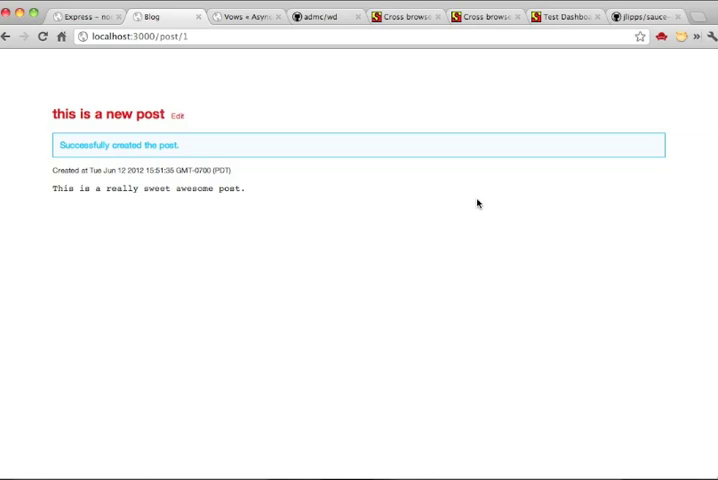
click(245, 16)
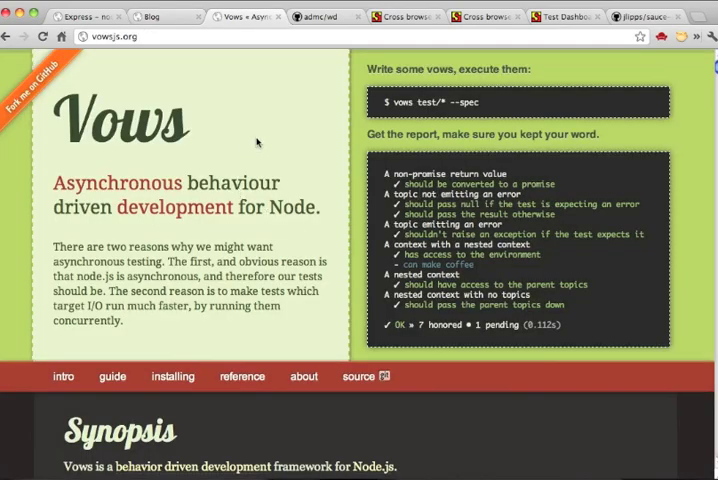
Scroll the Vows.js homepage down to its Synopsis section.
scroll(down, 3)
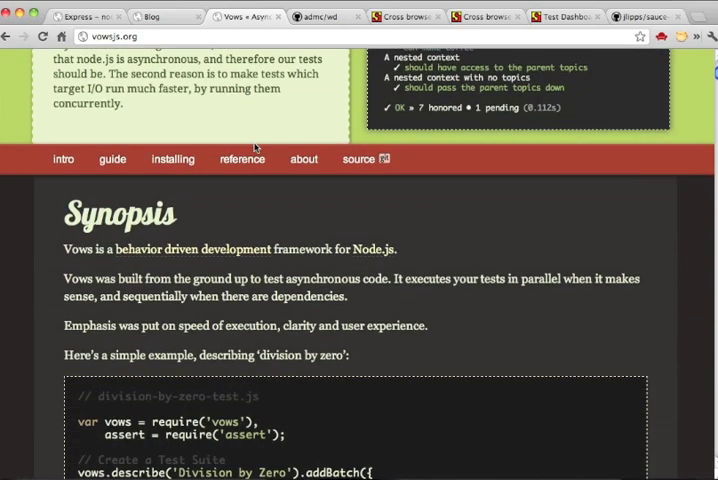
scroll(down, 3)
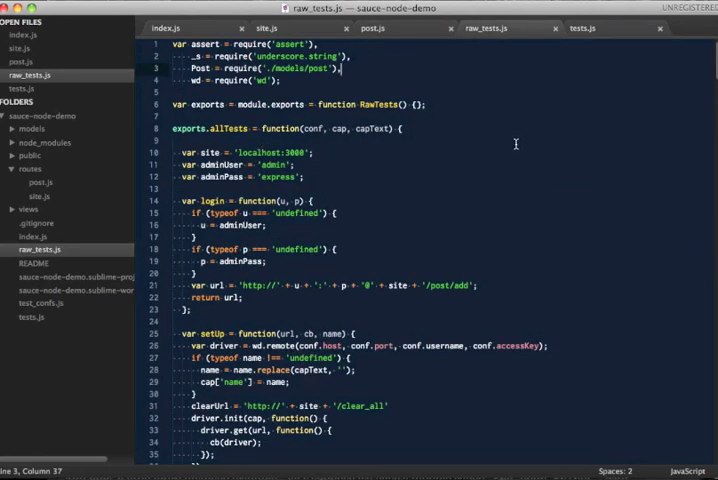
Walk through raw_tests.js, highlighting allTests and the setUp helper, then navAndWritePost.
double_click(234, 128)
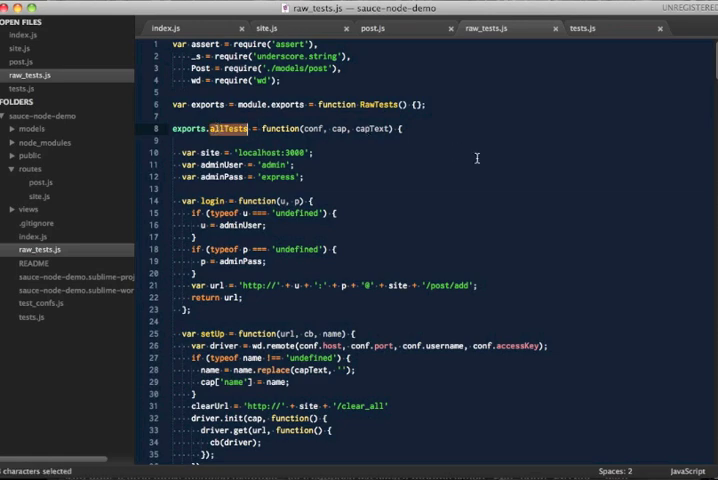
scroll(down, 3)
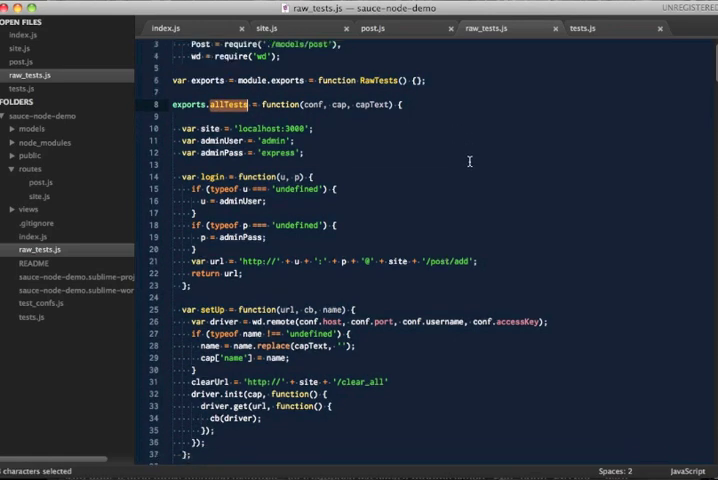
scroll(down, 3)
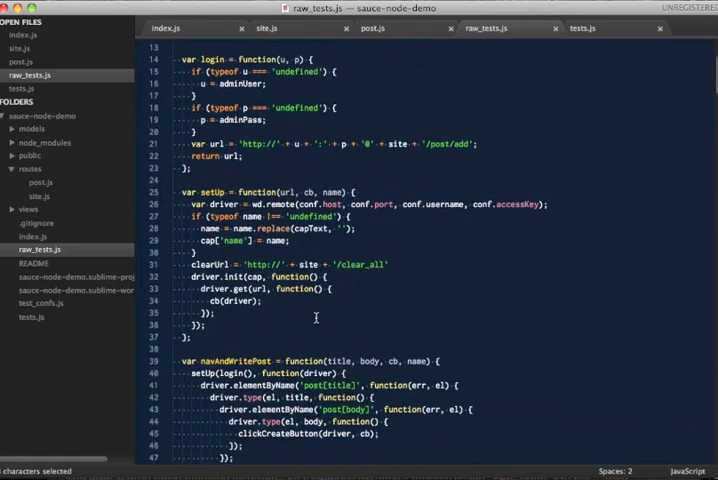
drag(177, 191, 205, 337)
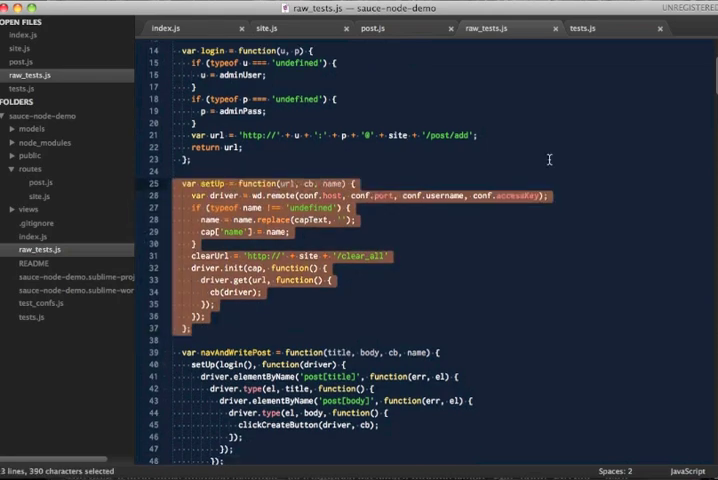
scroll(down, 3)
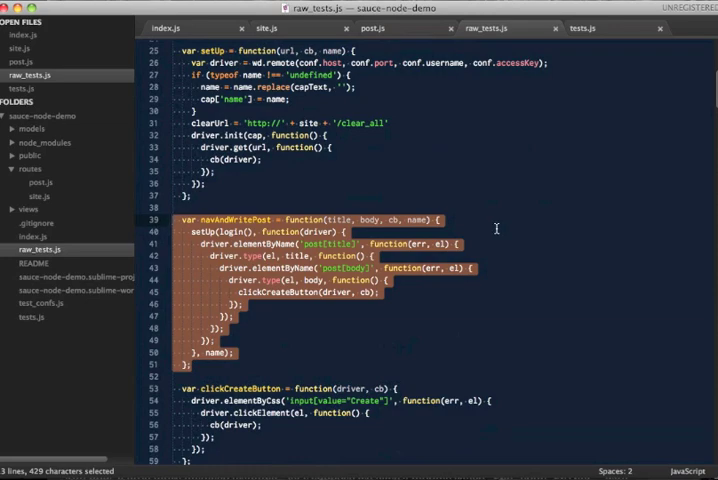
scroll(down, 3)
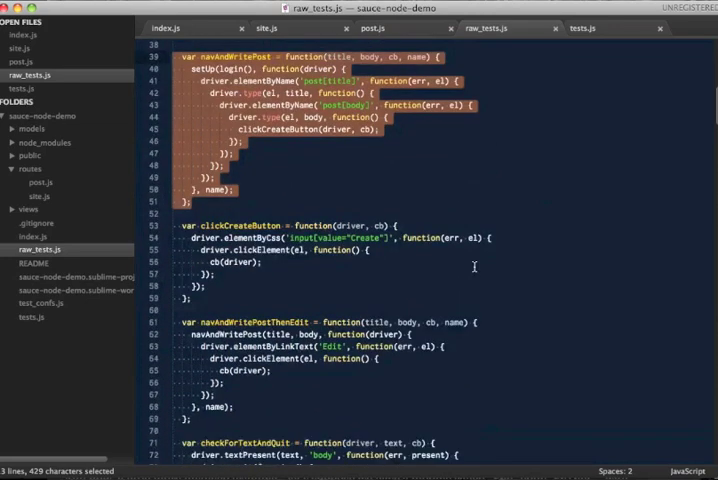
scroll(down, 3)
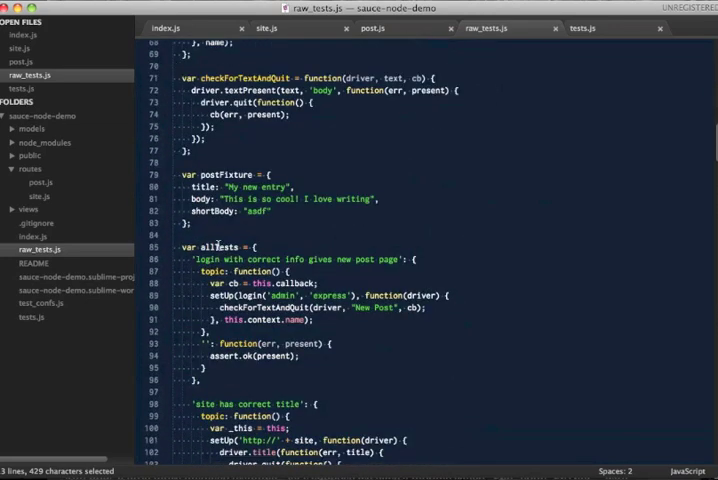
double_click(217, 247)
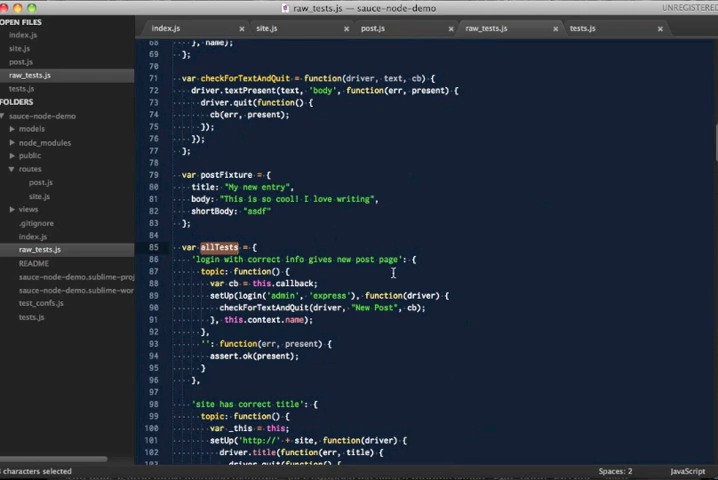
scroll(down, 3)
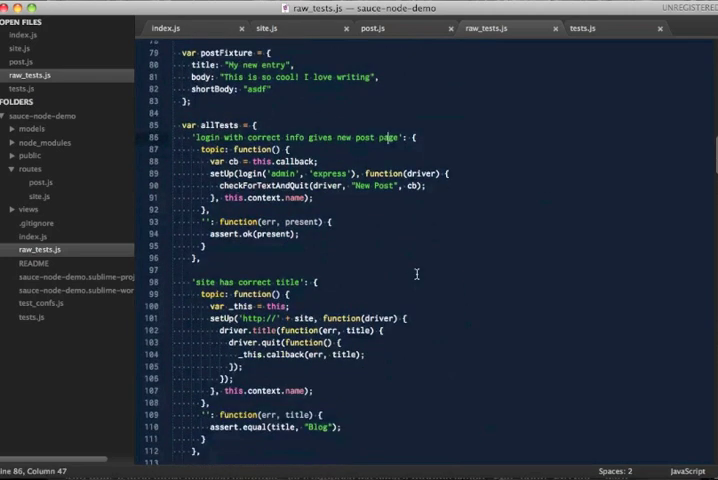
scroll(down, 3)
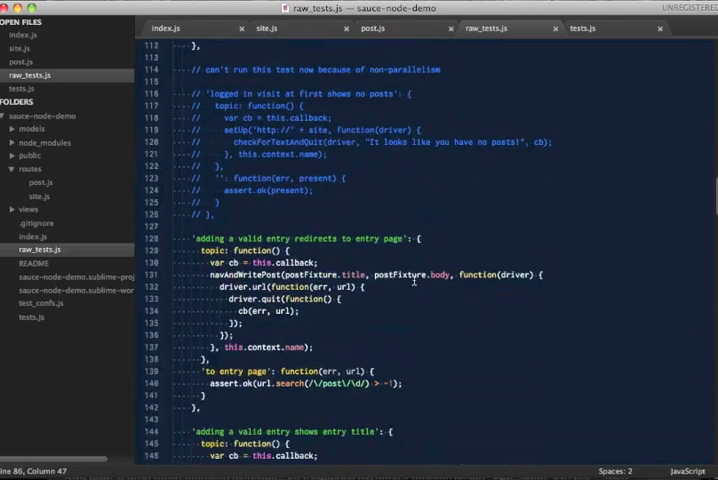
scroll(down, 3)
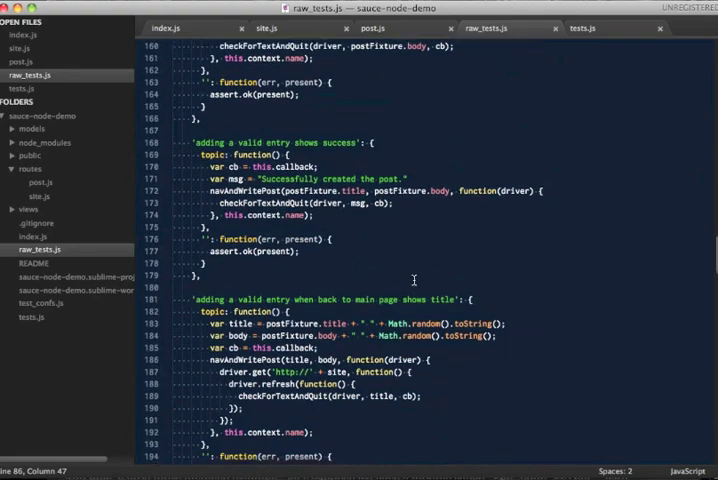
scroll(down, 3)
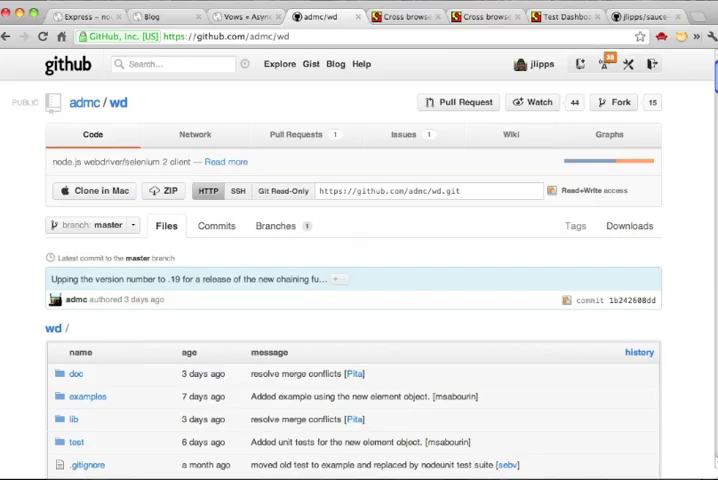
Scroll the admc/wd repository down to the README's install instructions and authors list.
scroll(down, 3)
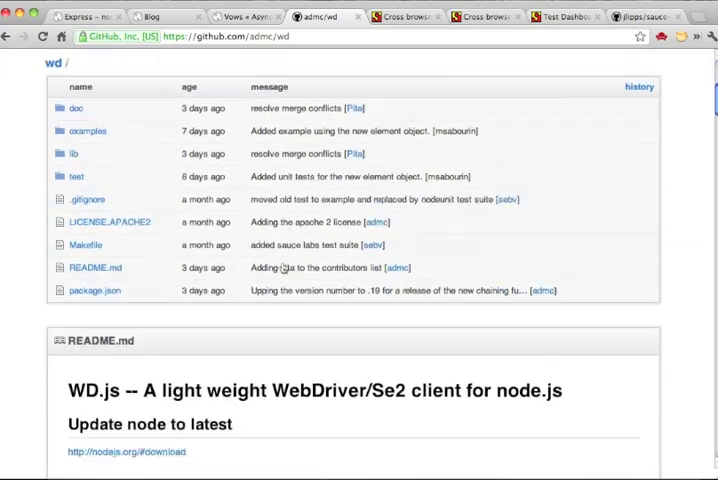
scroll(down, 3)
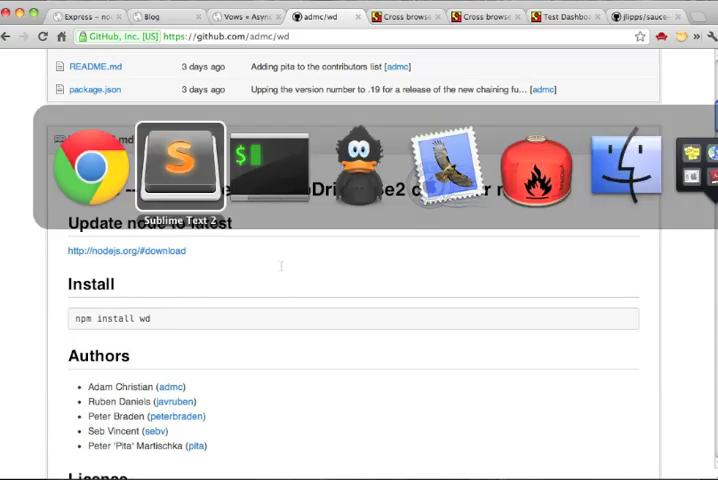
Return to Sublime Text 2 on raw_tests.js's add-valid-entry and return-to-main-page tests.
click(180, 160)
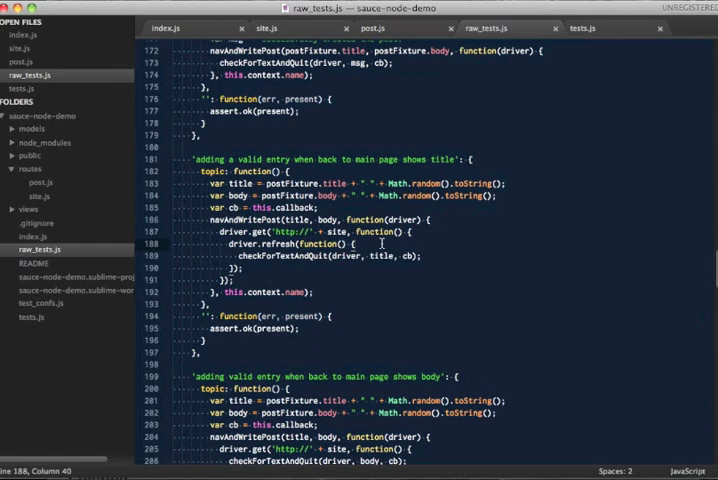
Review allConfigs at the top of tests.js, then switch to iTerm.
click(592, 27)
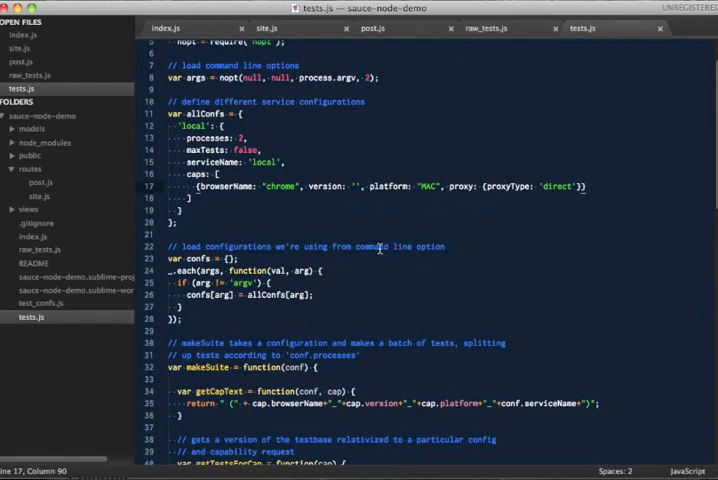
scroll(up, 3)
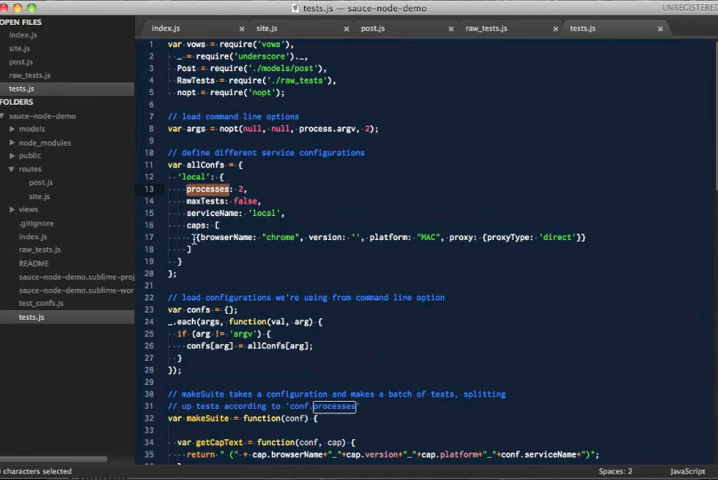
key(cmd+tab)
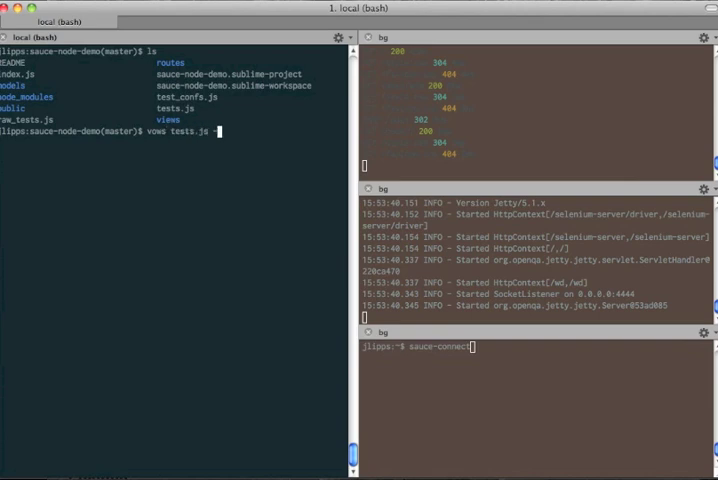
Run 'vows tests.js --local' to execute the blog tests locally.
text(--local)
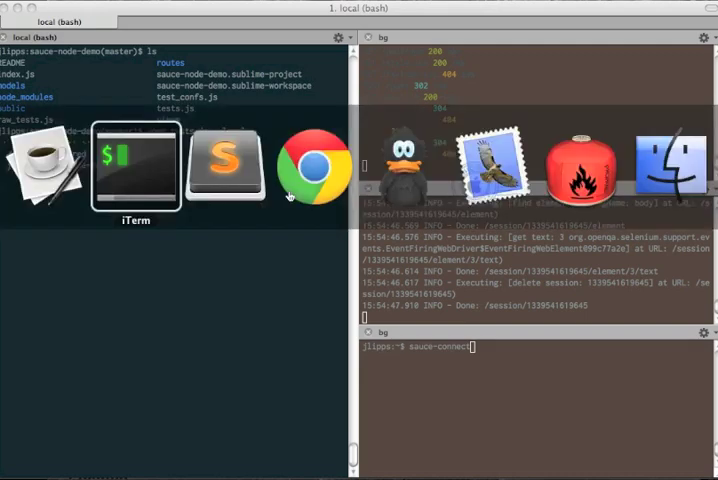
Add a Firefox capability to tests.js's local config, set processes to 4, and save.
click(221, 165)
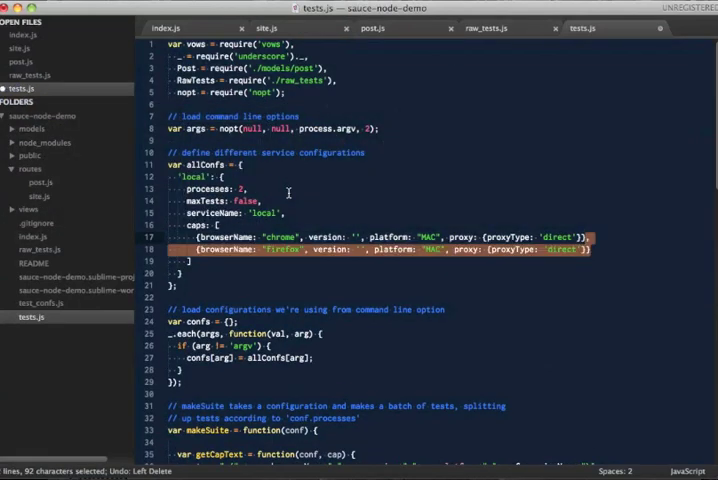
text(8)
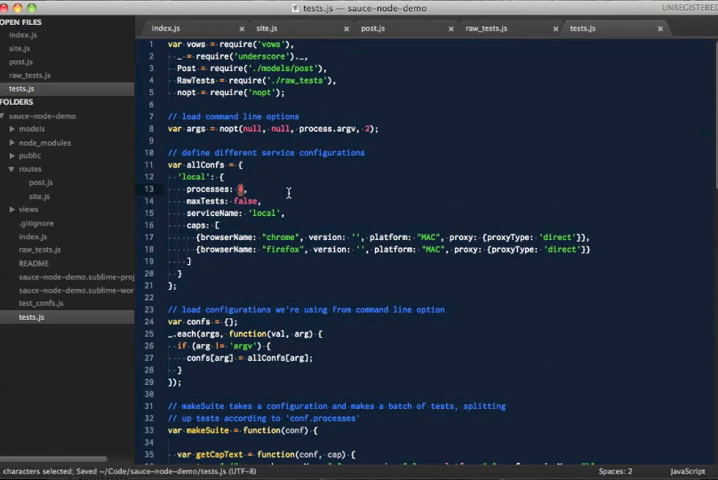
key(cmd+tab)
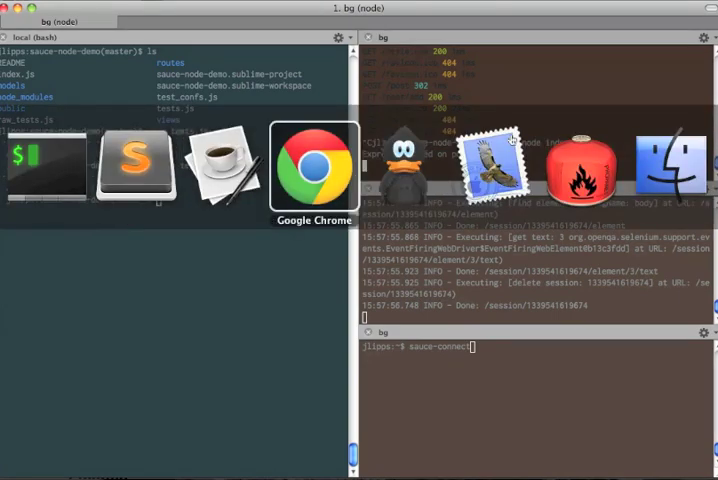
Look over the Sauce Labs OnDemand homepage in Chrome.
click(315, 168)
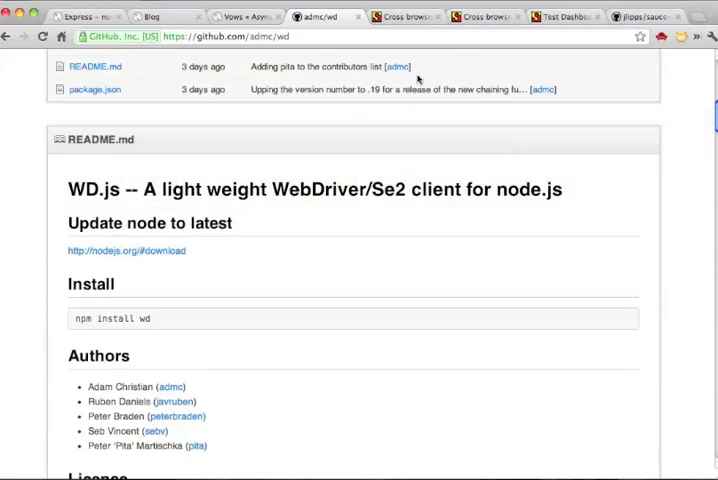
click(405, 16)
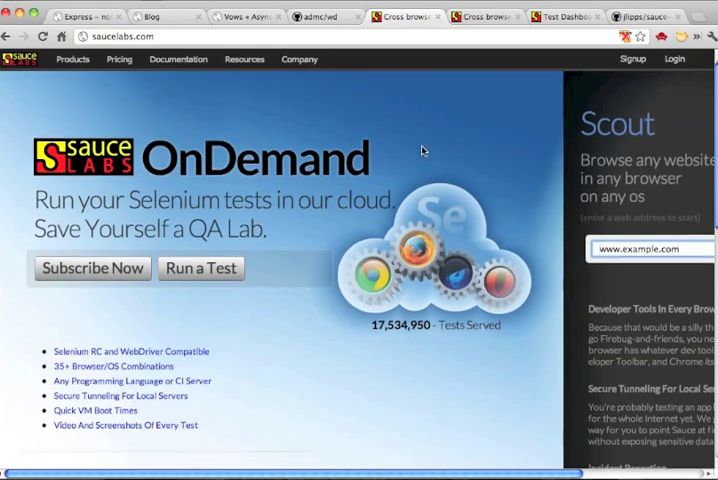
scroll(down, 3)
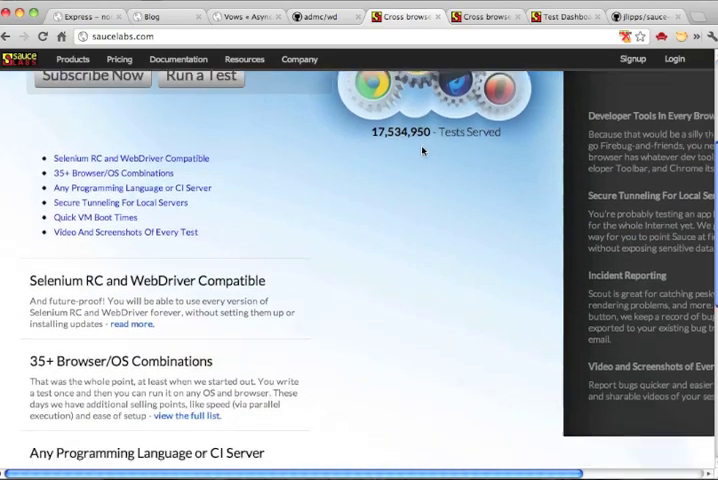
scroll(down, 3)
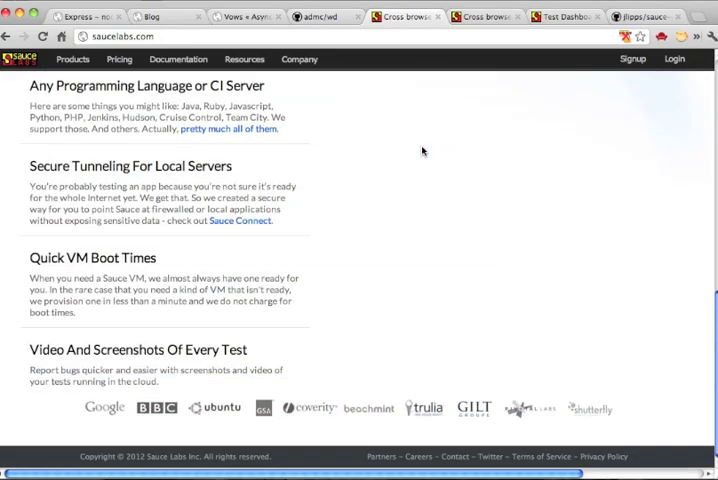
scroll(up, 3)
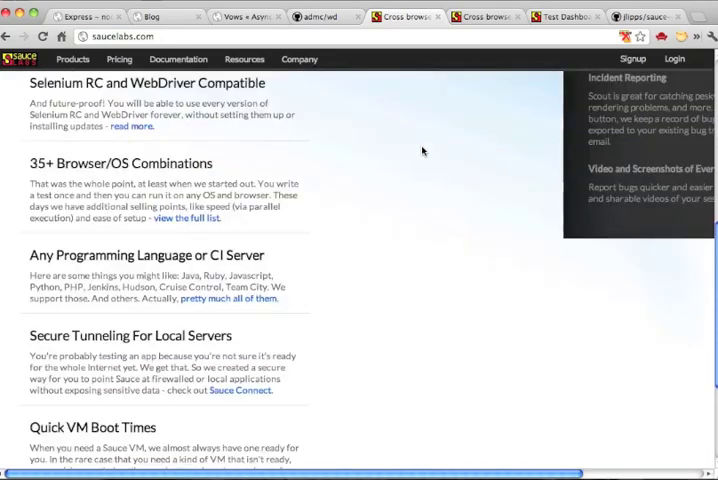
scroll(up, 3)
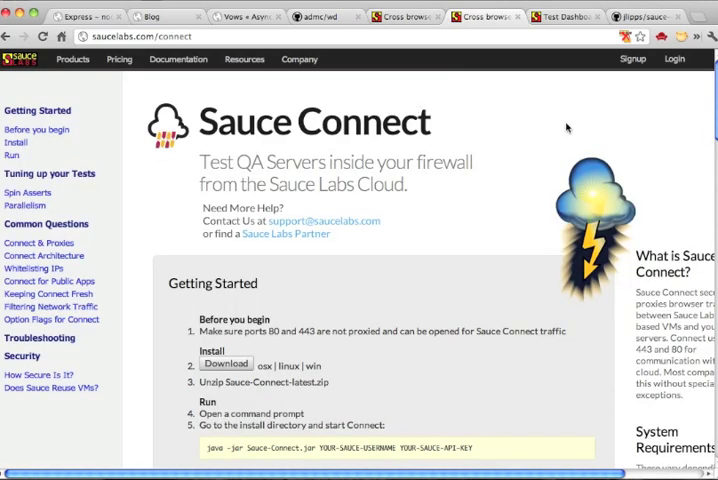
Scroll through the Sauce Connect page's tunnel setup instructions.
scroll(down, 3)
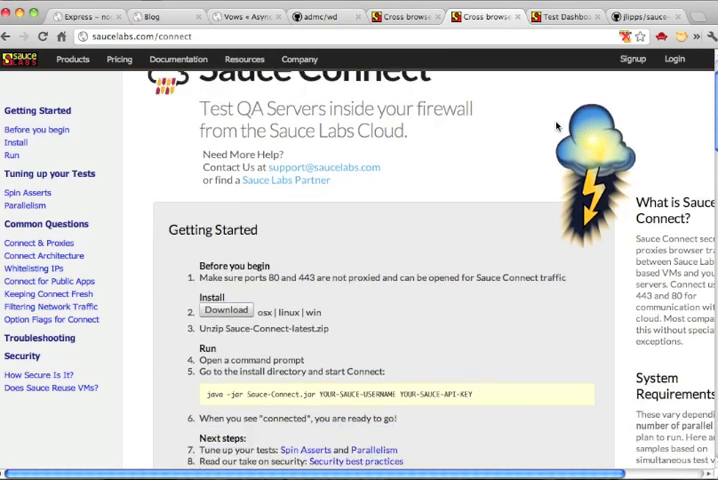
scroll(down, 3)
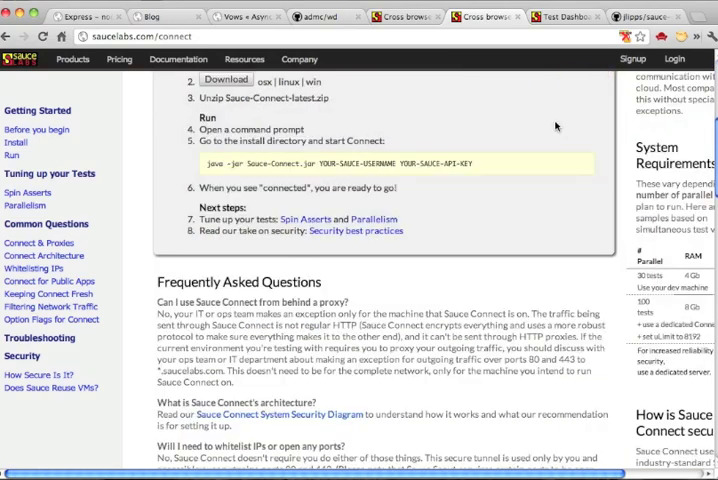
scroll(down, 3)
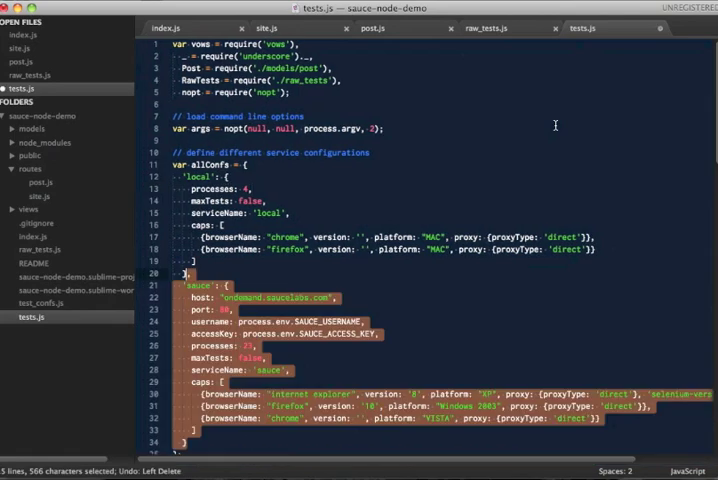
Review the sauce block (IE 8, Firefox 10, Chrome caps) in tests.js and save.
scroll(down, 3)
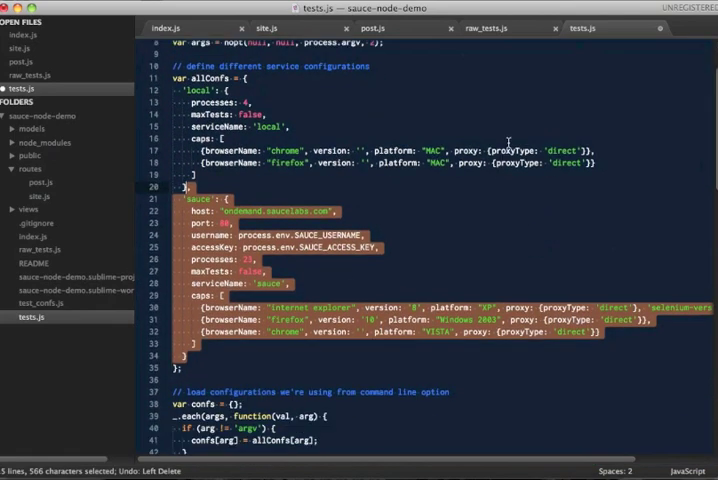
key(cmd+s)
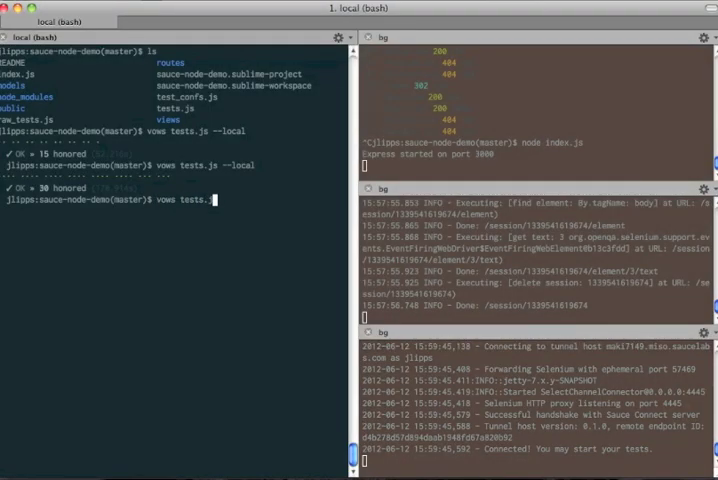
Add the --sauce flag to the vows tests.js command to run against Sauce Labs.
text(--sauce)
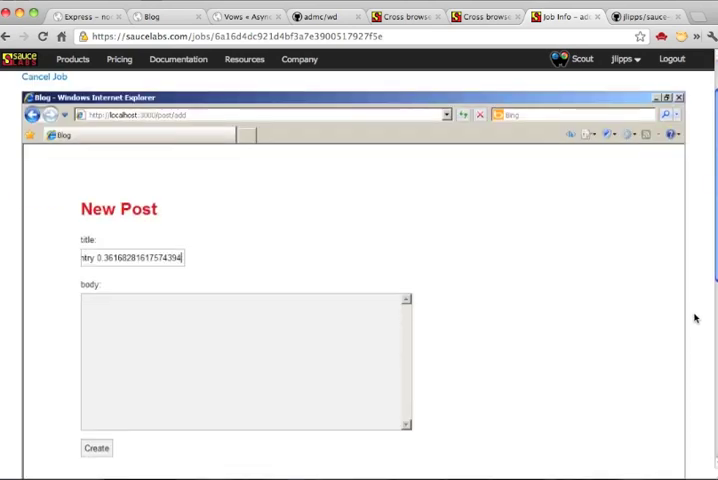
Watch the IE job post 'This is so cool! I love writing…' and scroll its command log.
text(This is so cool! I love writing 0.37581503856927156)
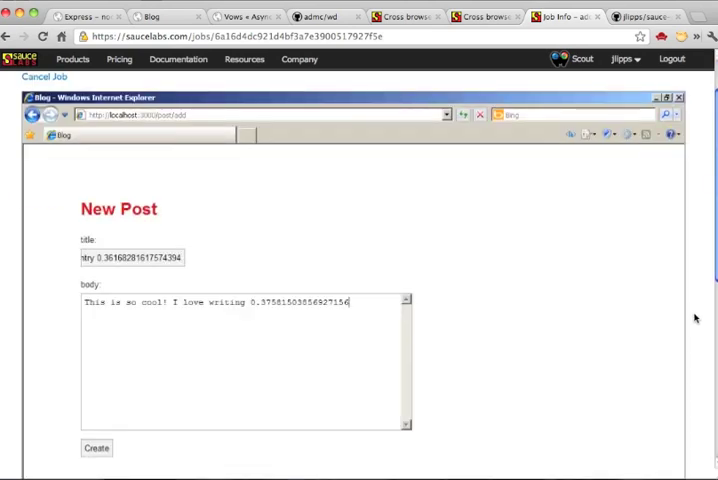
click(96, 448)
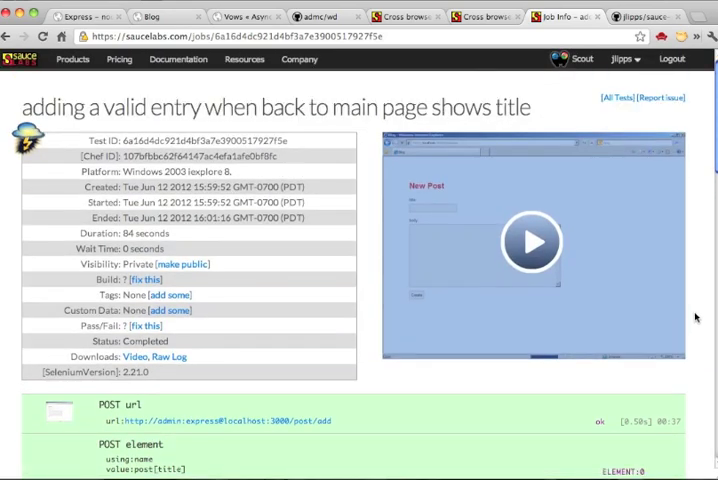
scroll(down, 3)
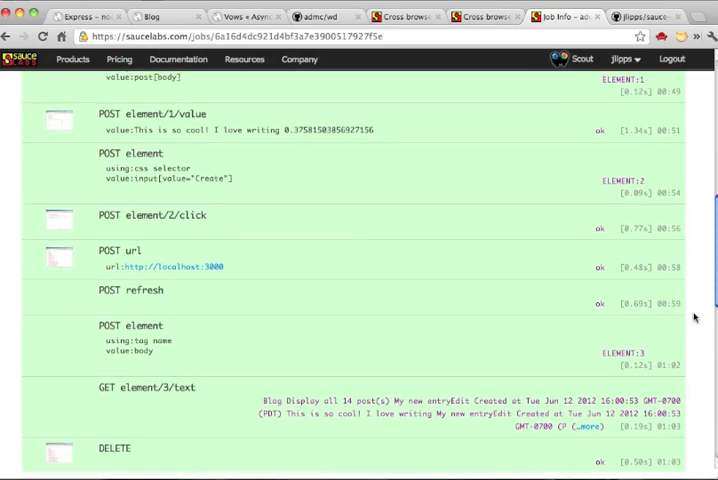
scroll(up, 3)
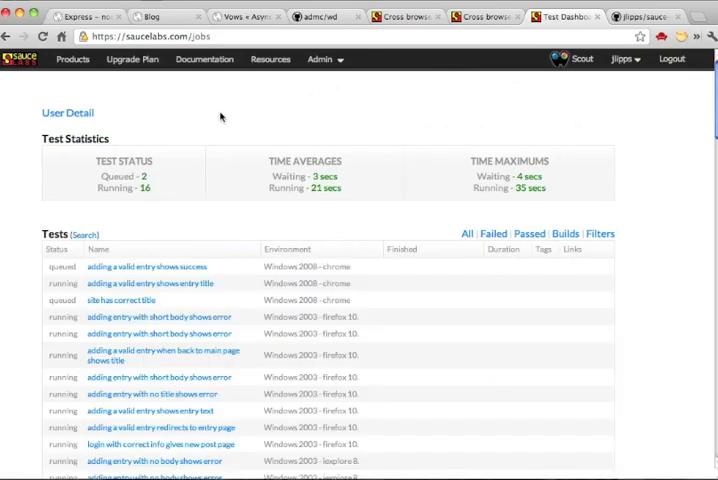
Scroll the Sauce Labs Tests list of queued and running jobs.
scroll(down, 3)
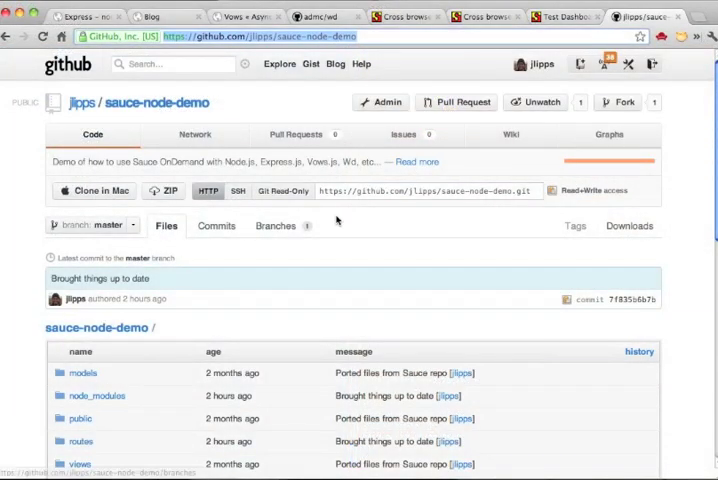
scroll(down, 3)
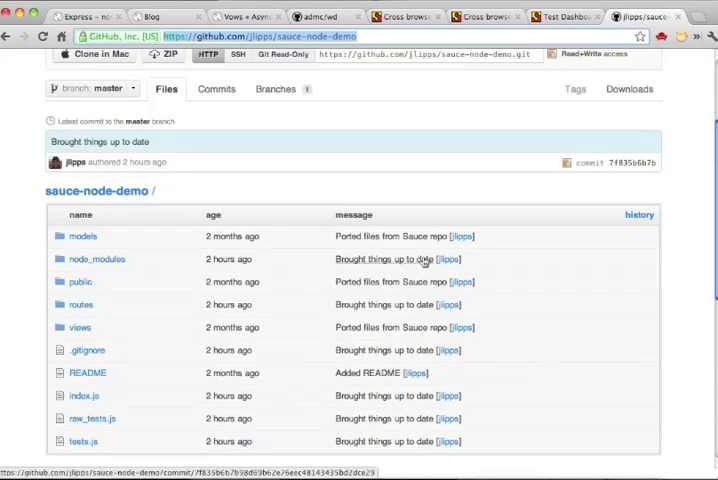
scroll(up, 3)
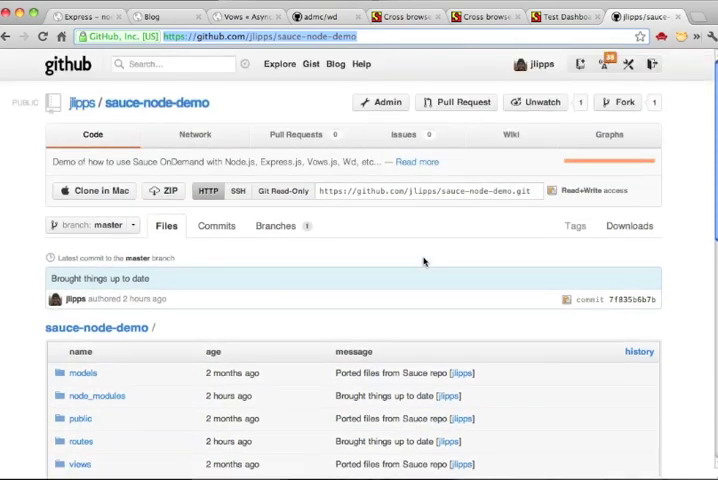